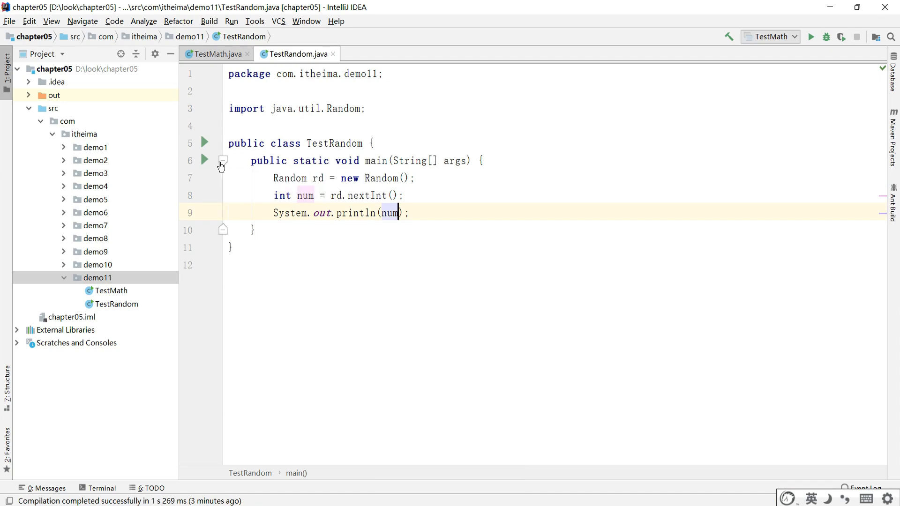
Run TestRandom so it prints the divider and ten random integers below 100.
left_click(814, 36)
type("//nextInt(10)  [0 10)")
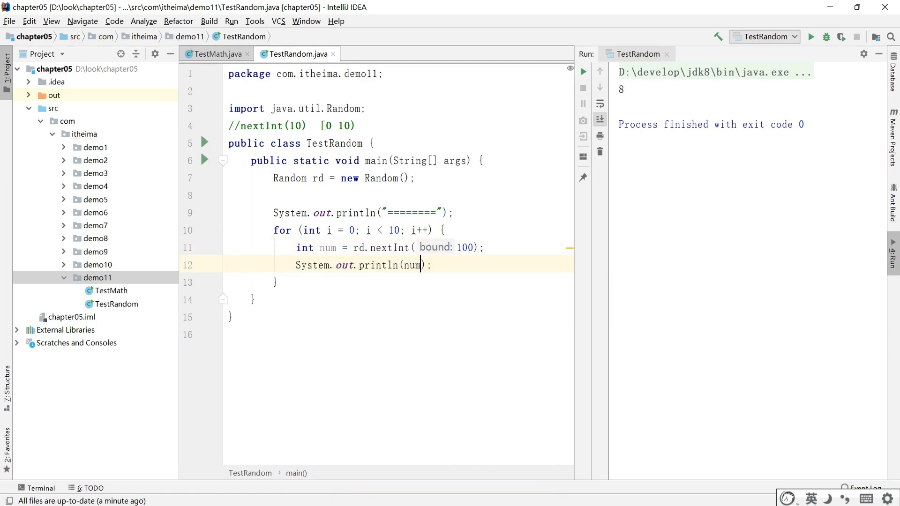
left_click(812, 36)
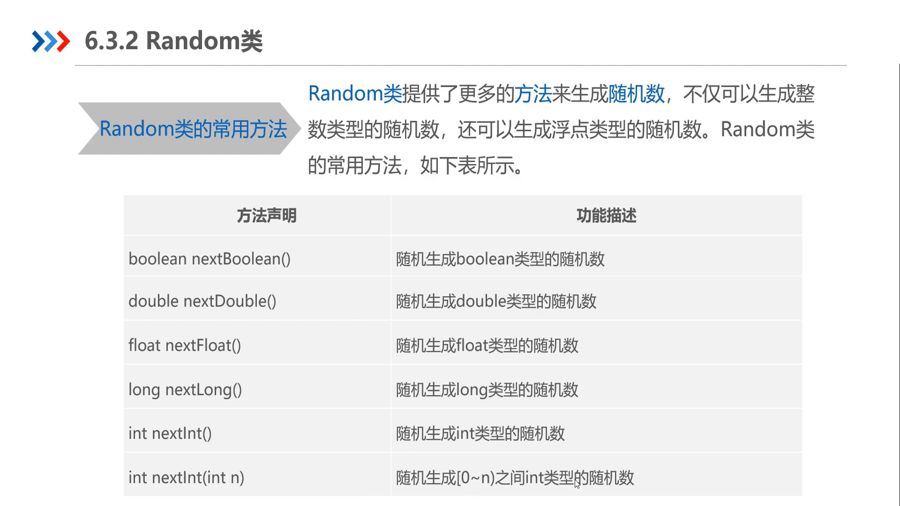
mouse_move(590, 423)
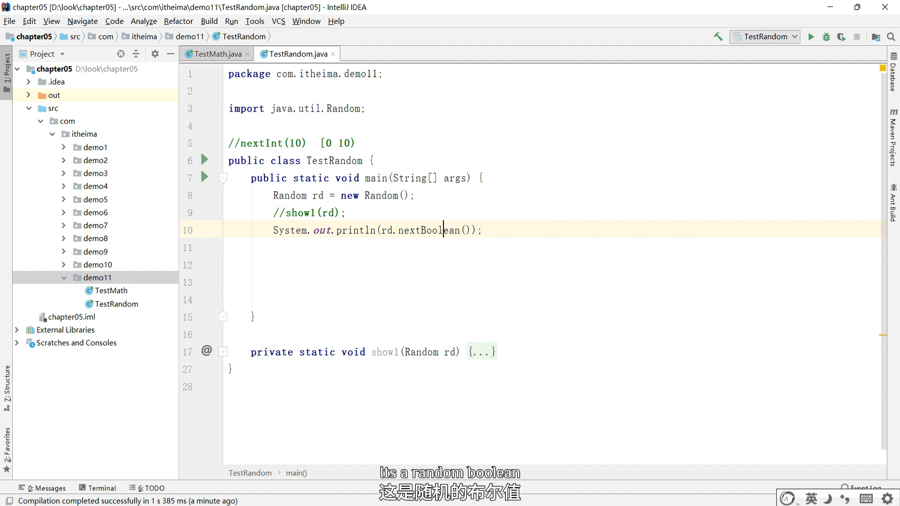
Add the '随机布尔值' label to the println for the random boolean value.
type("\"随机布尔值\"+")
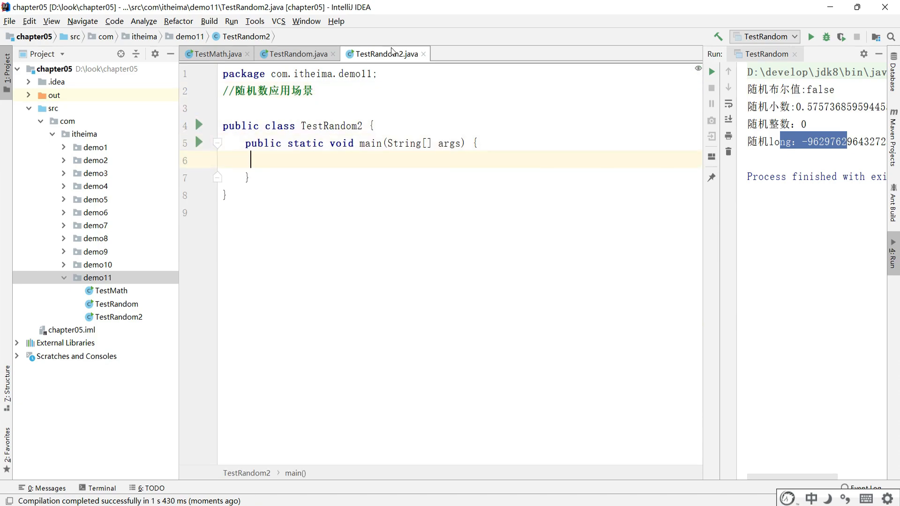
Declare the four-prize String array and add a lottery comment noting indices [0 3].
type("String str =")
type("//随机抽奖的活动")
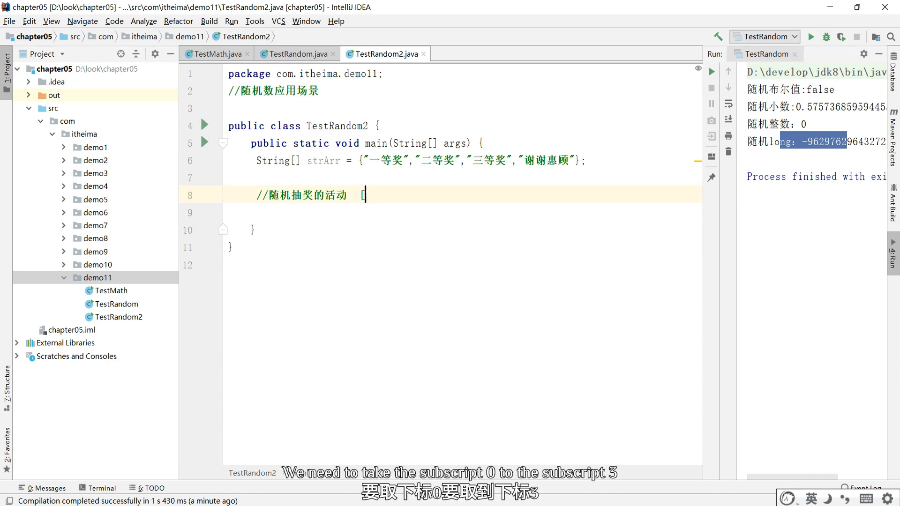
type("[0 3]")
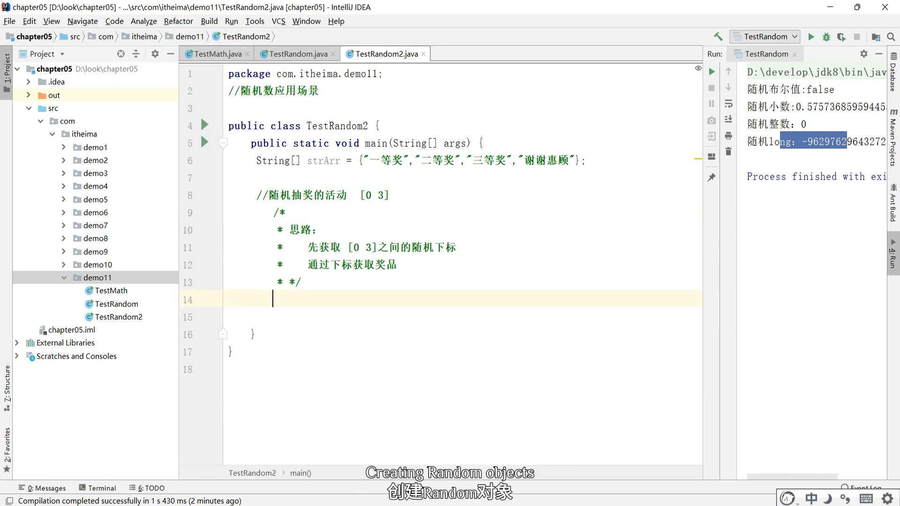
Store rd.nextInt(4) in int num, then begin a public static int get method.
type("rd.ne")
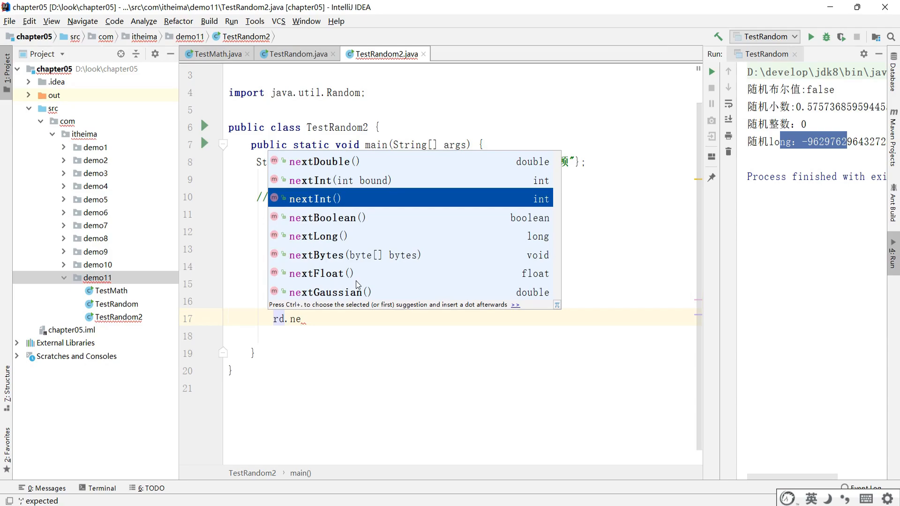
left_click(311, 198)
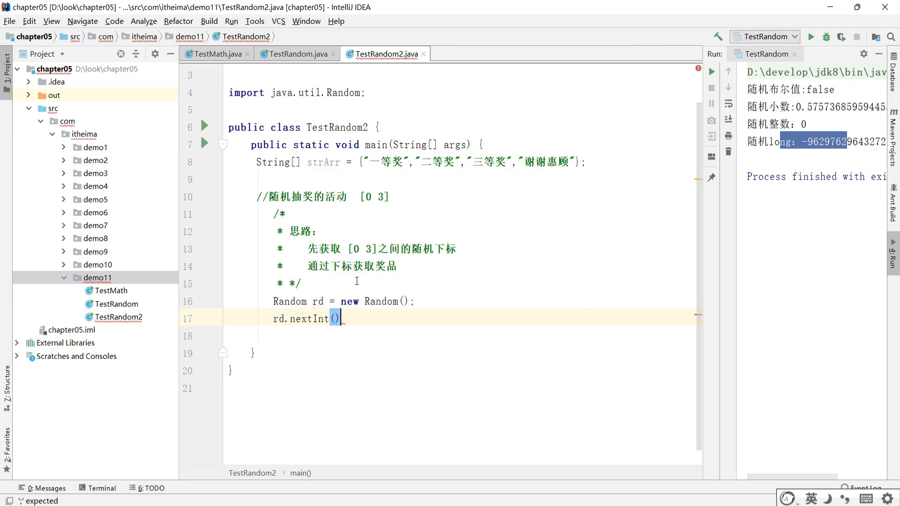
type("int num = rd.nextInt(4);")
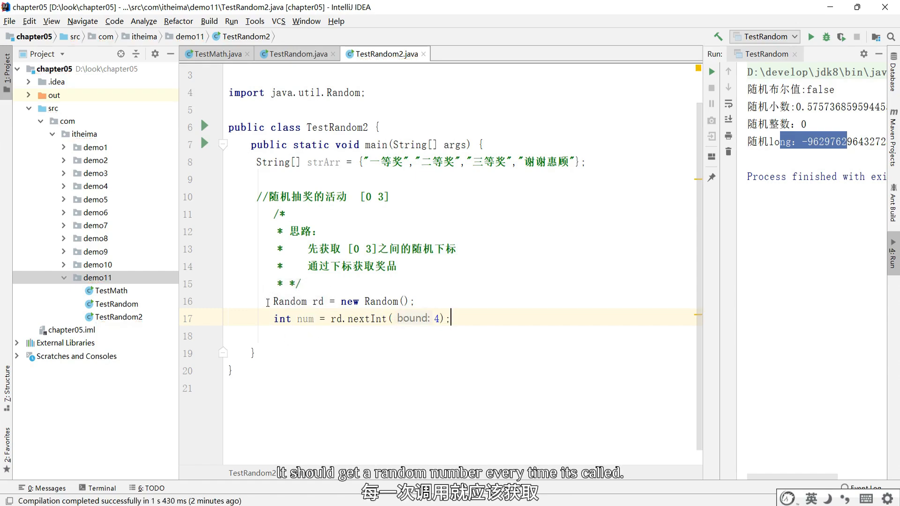
type("public static int get")
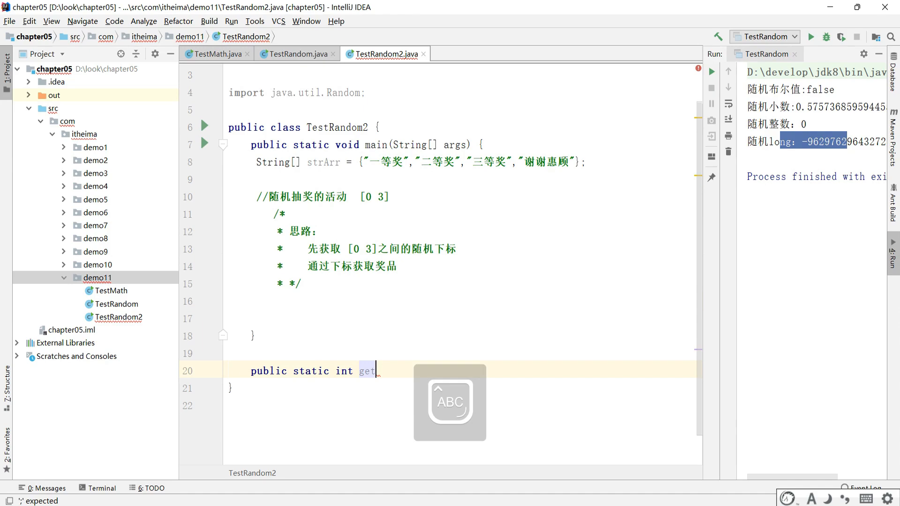